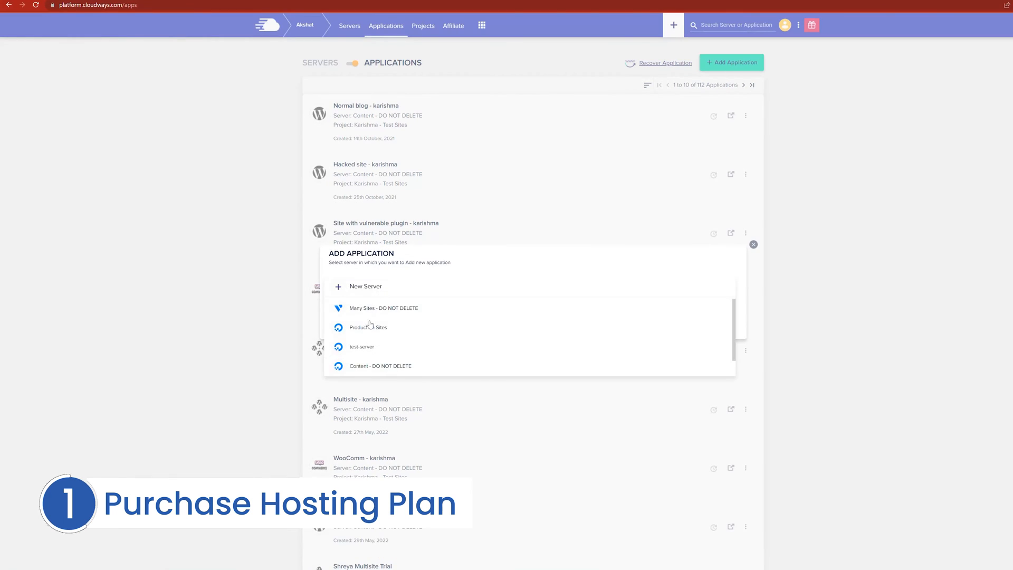
Add a WordPress 6.0 application on the test-server server in Cloudways
left_click(361, 346)
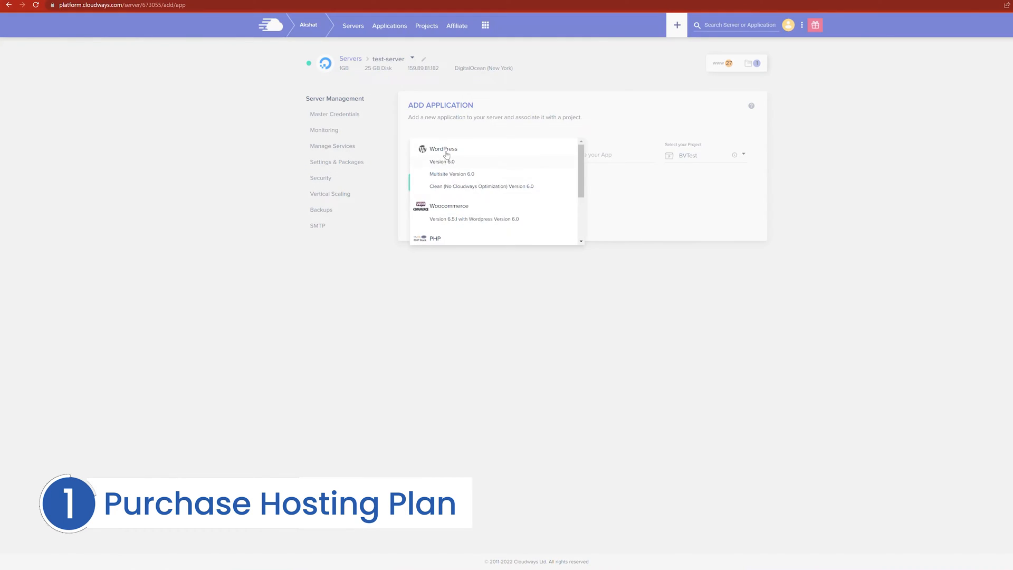
left_click(442, 159)
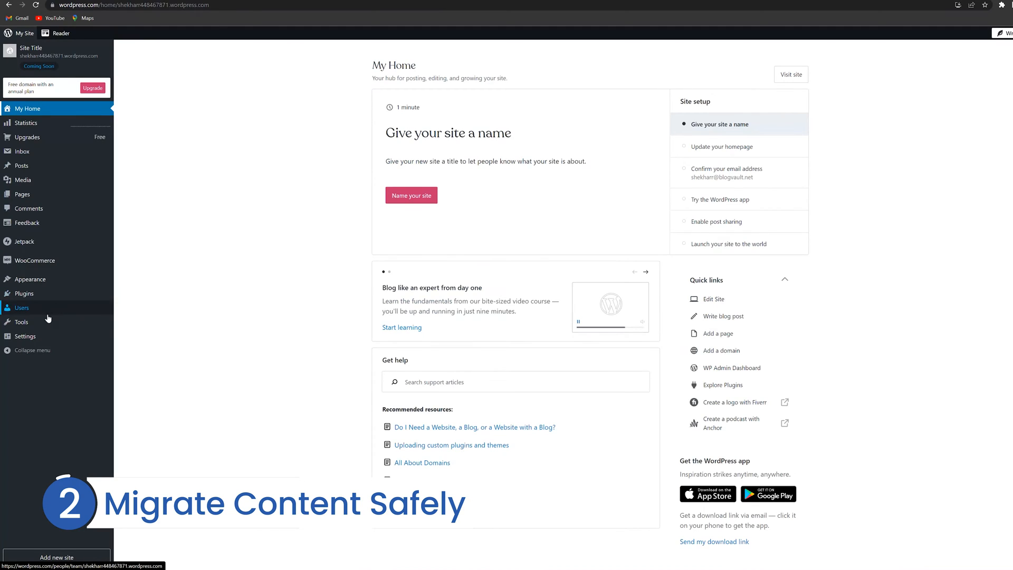
Export all site content from Tools > Export, then download the export and the media library
left_click(21, 322)
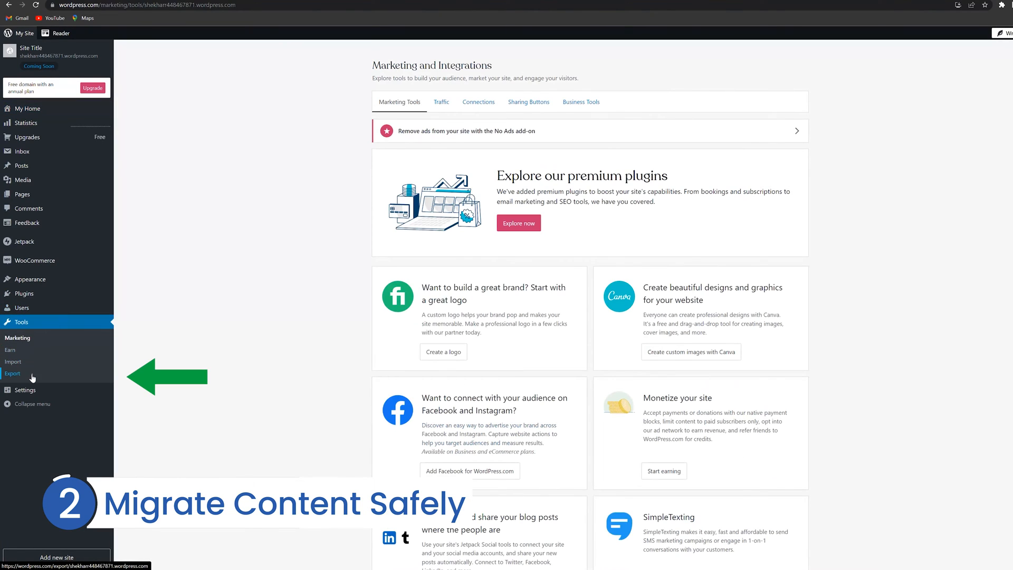
left_click(12, 373)
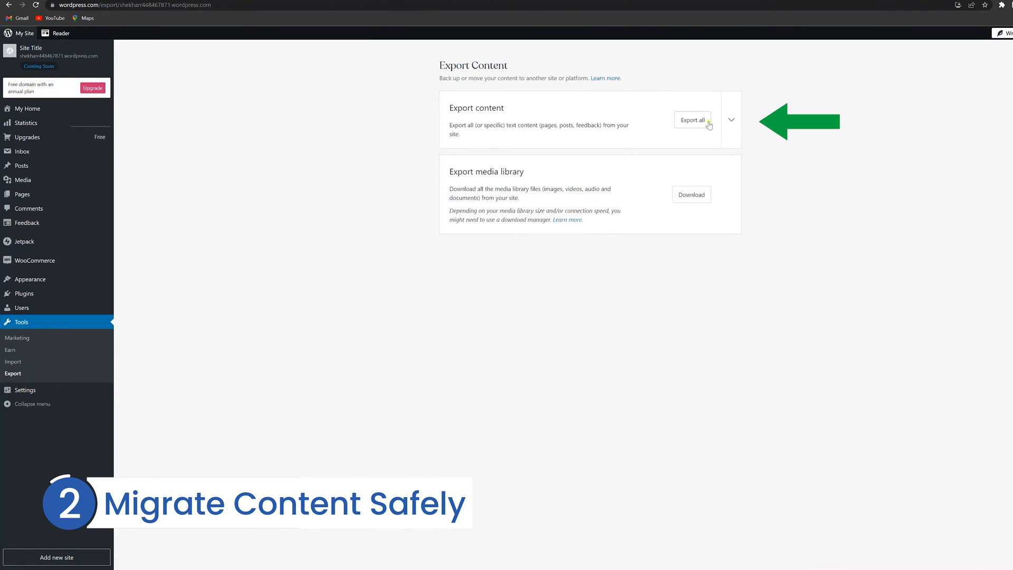
left_click(692, 120)
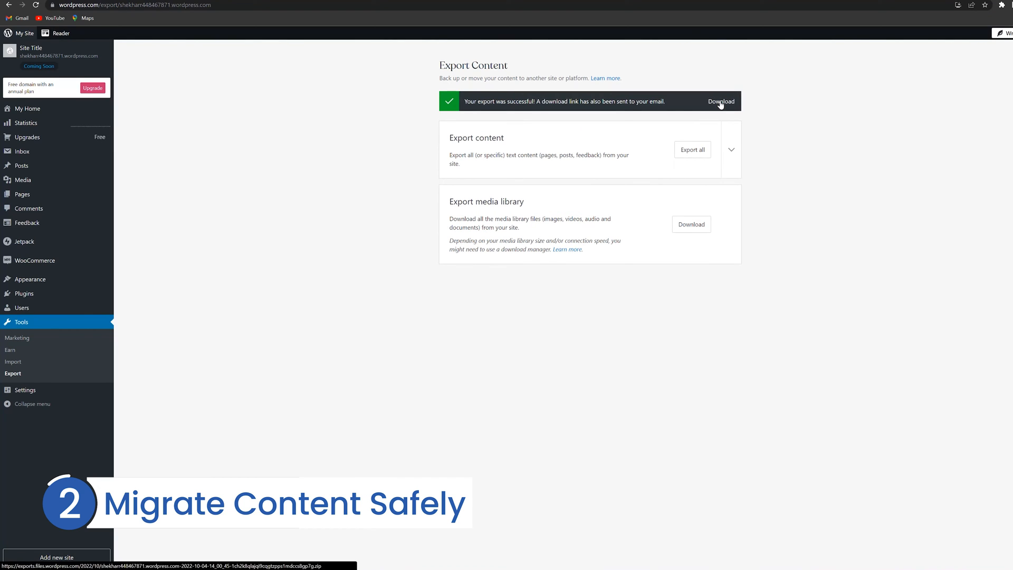
left_click(721, 101)
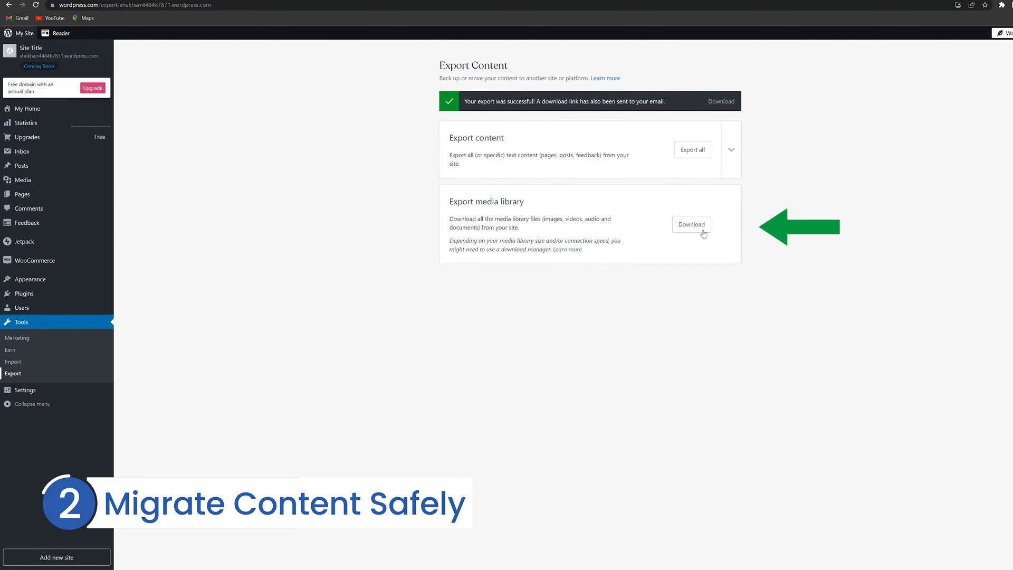
left_click(691, 224)
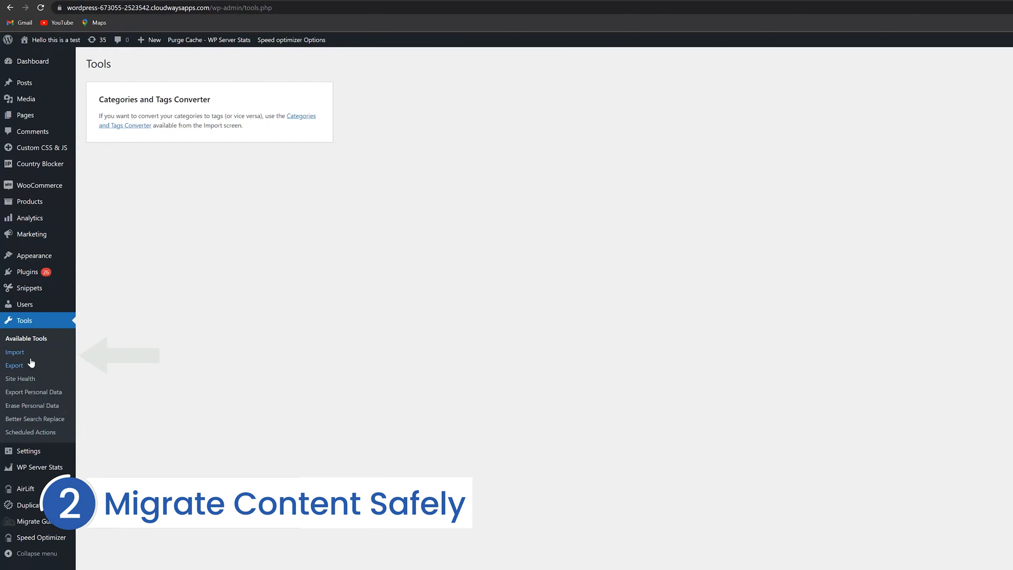
Install and launch the WordPress importer from Tools > Import
left_click(15, 352)
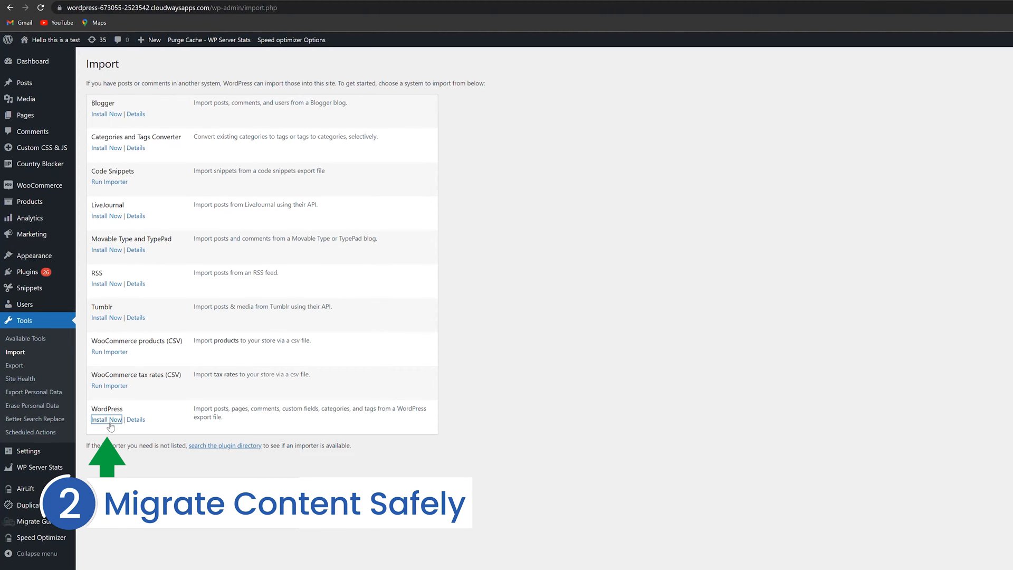
left_click(106, 420)
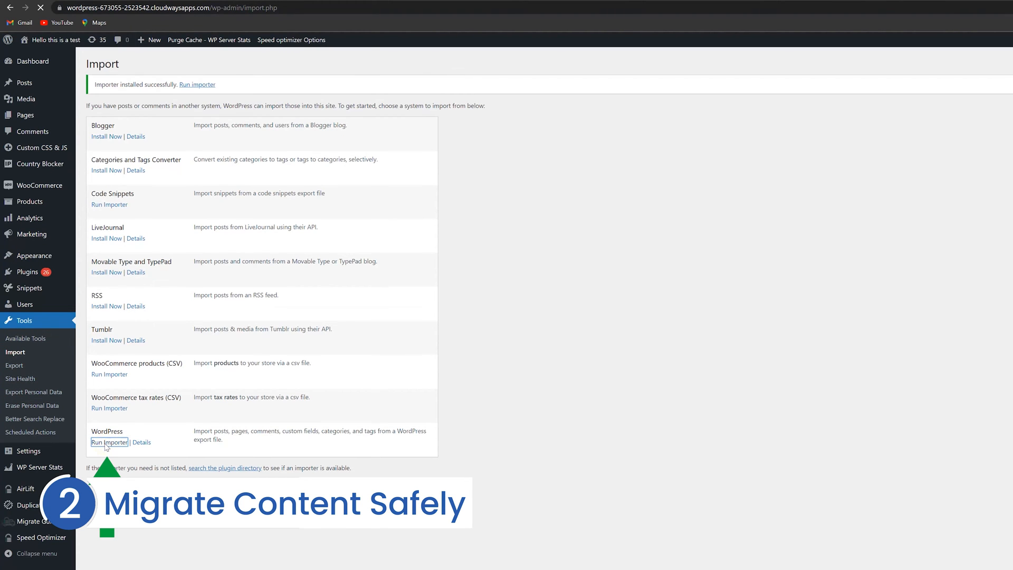
left_click(109, 442)
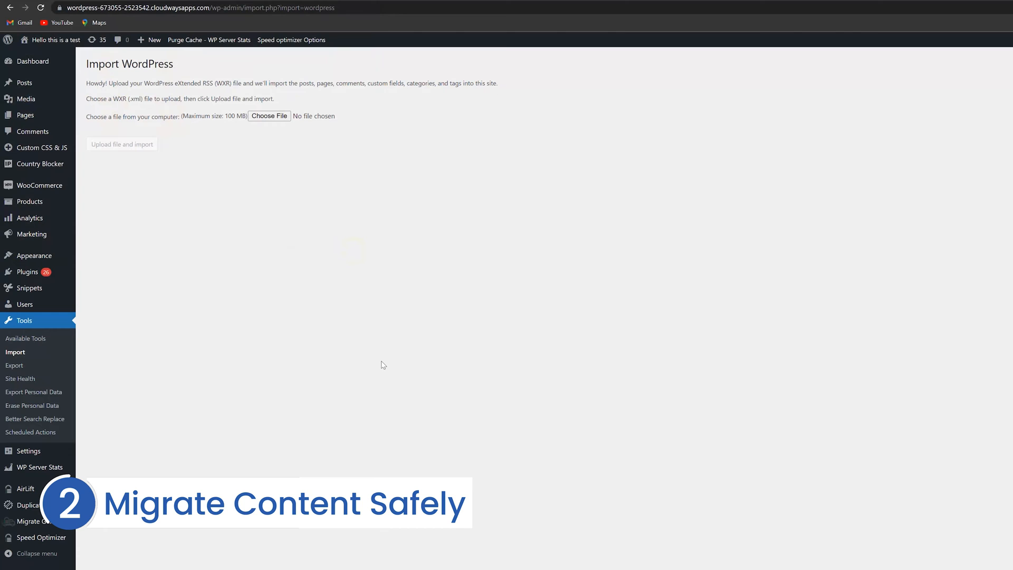
mouse_move(283, 141)
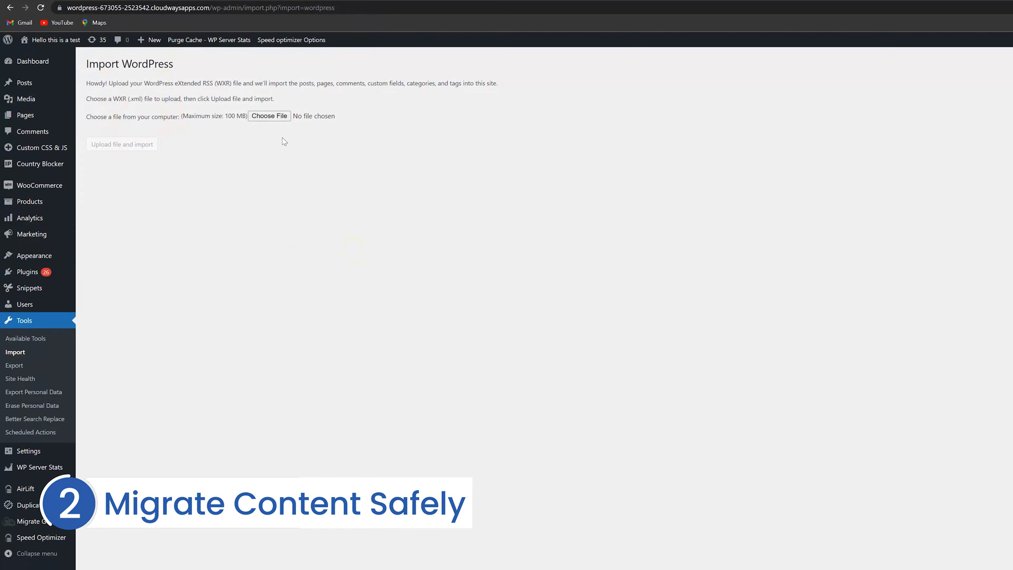
Upload the exported sitetitle XML file to begin the import
left_click(269, 115)
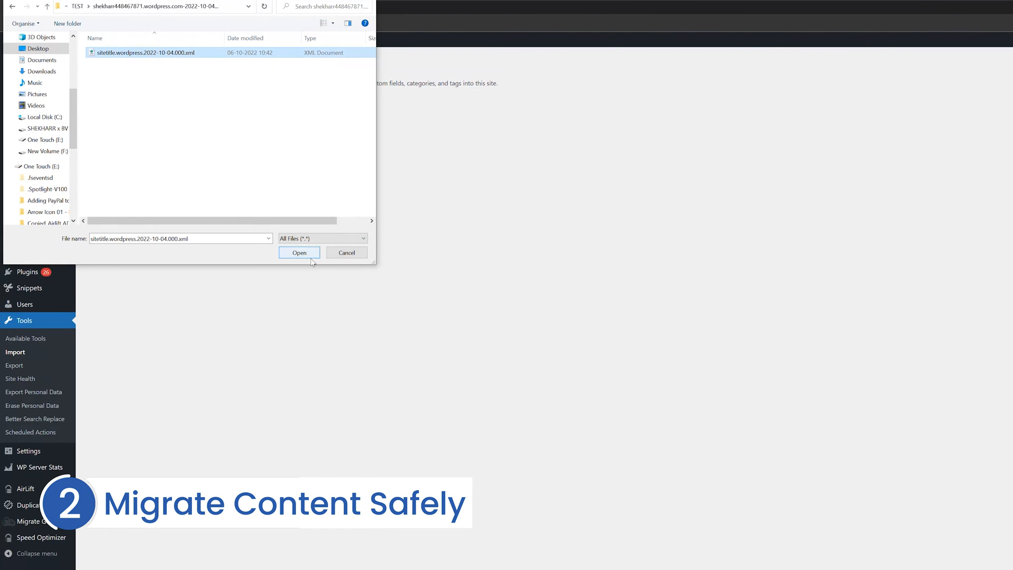
left_click(299, 253)
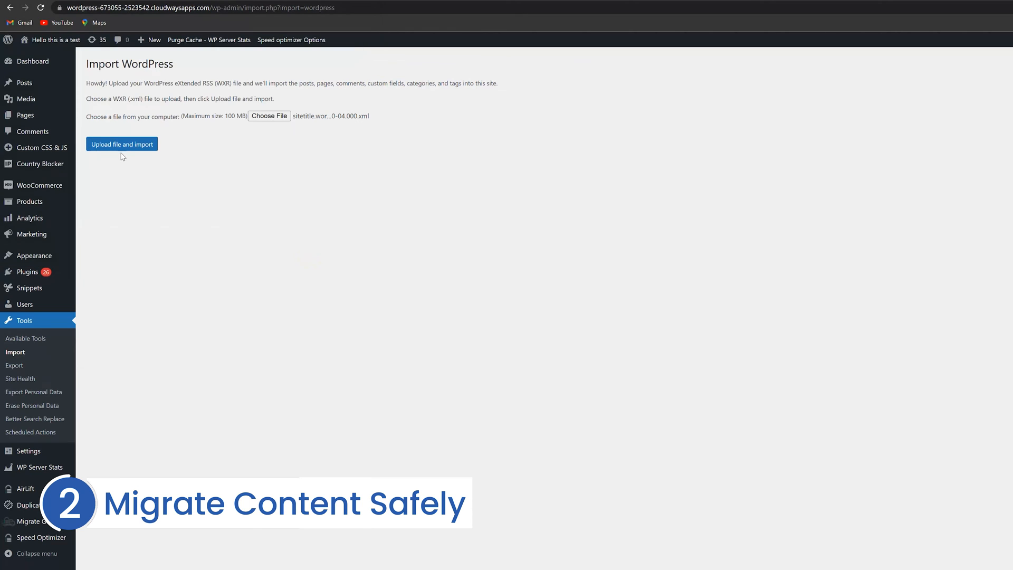
left_click(122, 145)
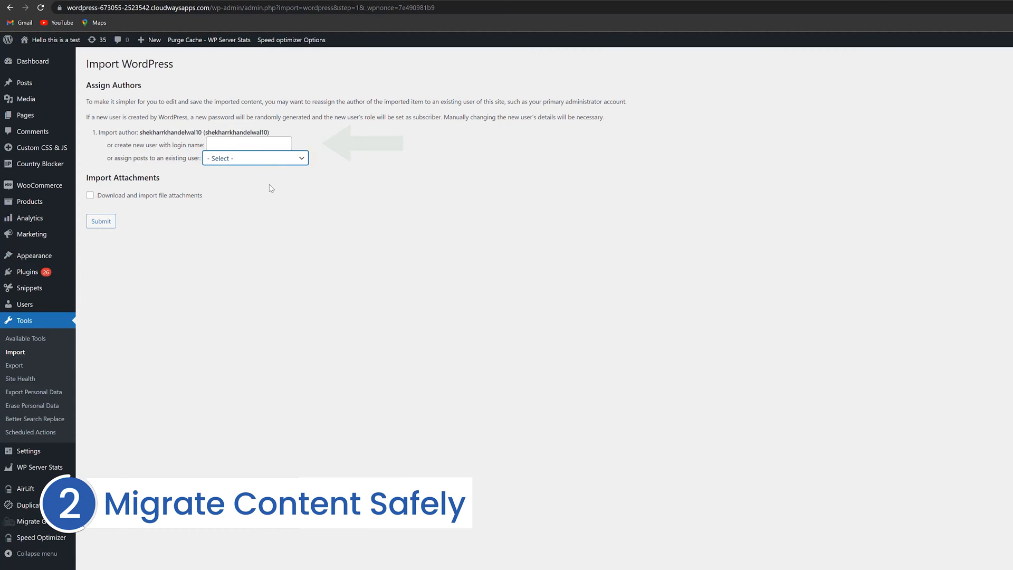
Enable Download and import file attachments and submit the import
left_click(90, 195)
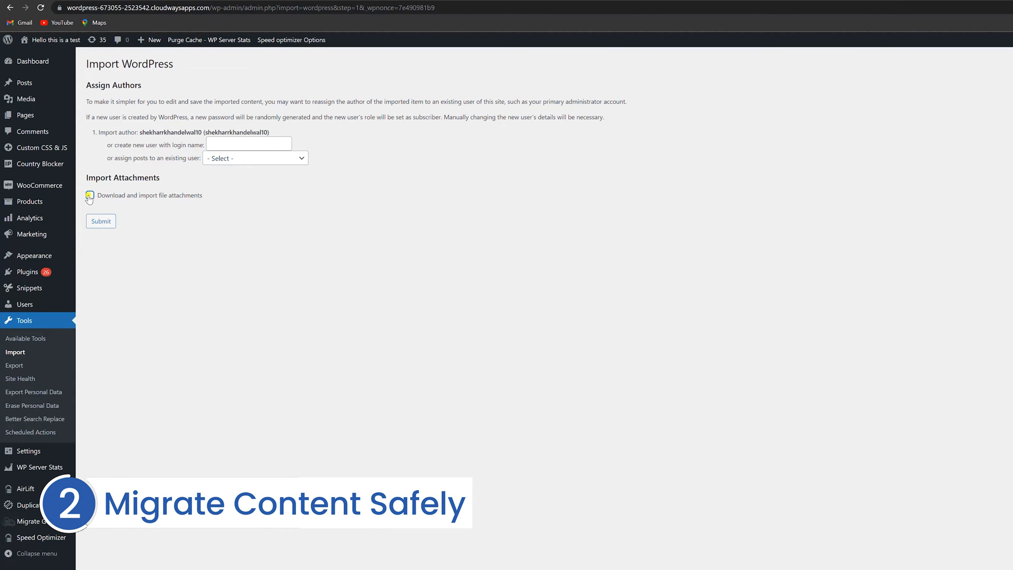
left_click(89, 195)
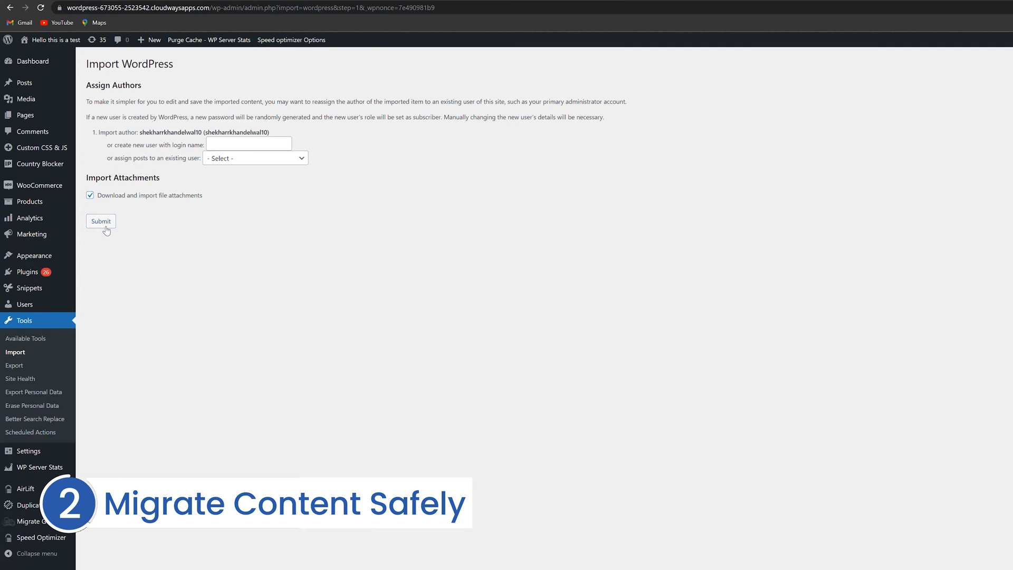
left_click(101, 221)
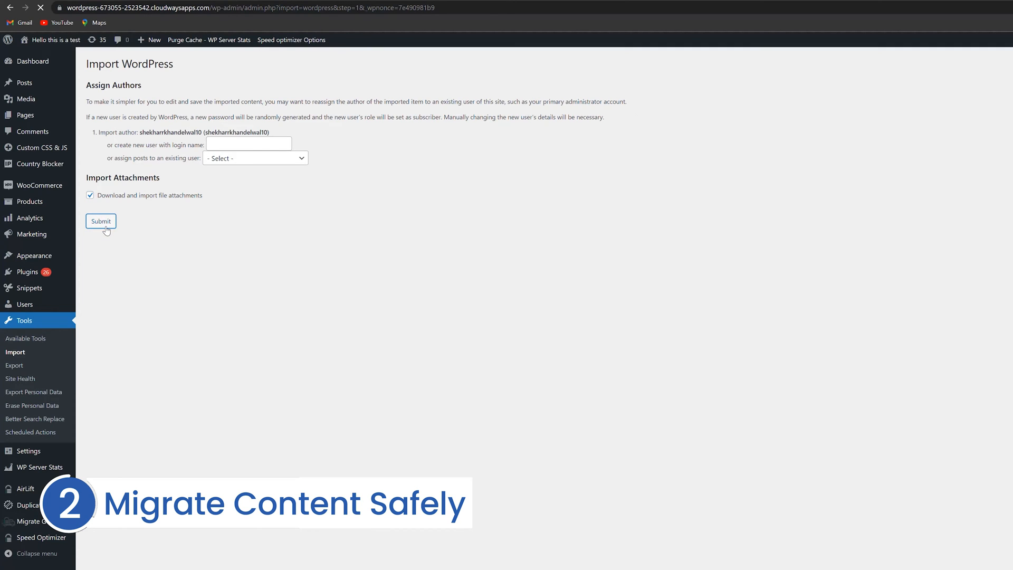
left_click(101, 221)
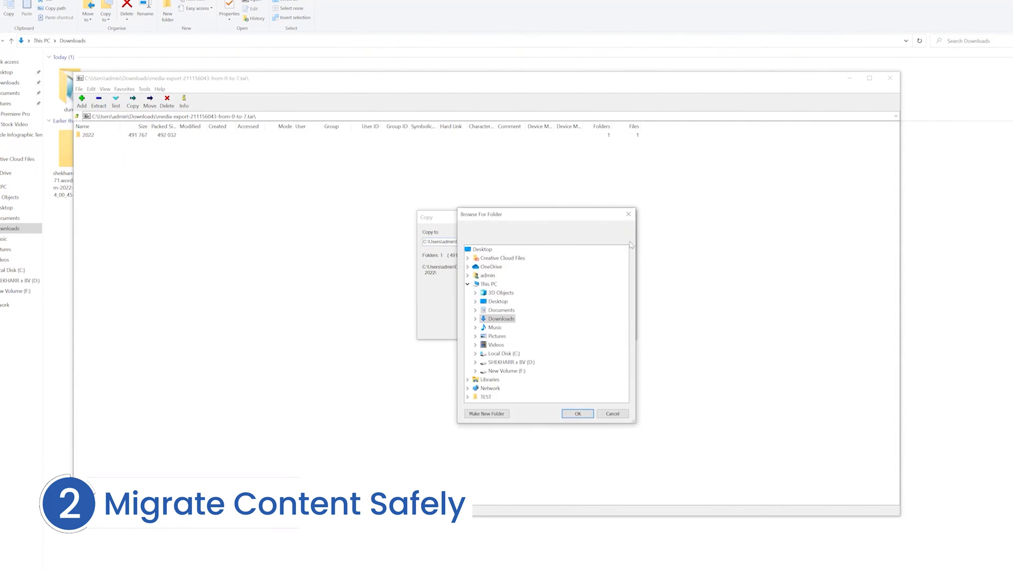
Confirm the destination folder for extracting the 2022 media folder
left_click(578, 414)
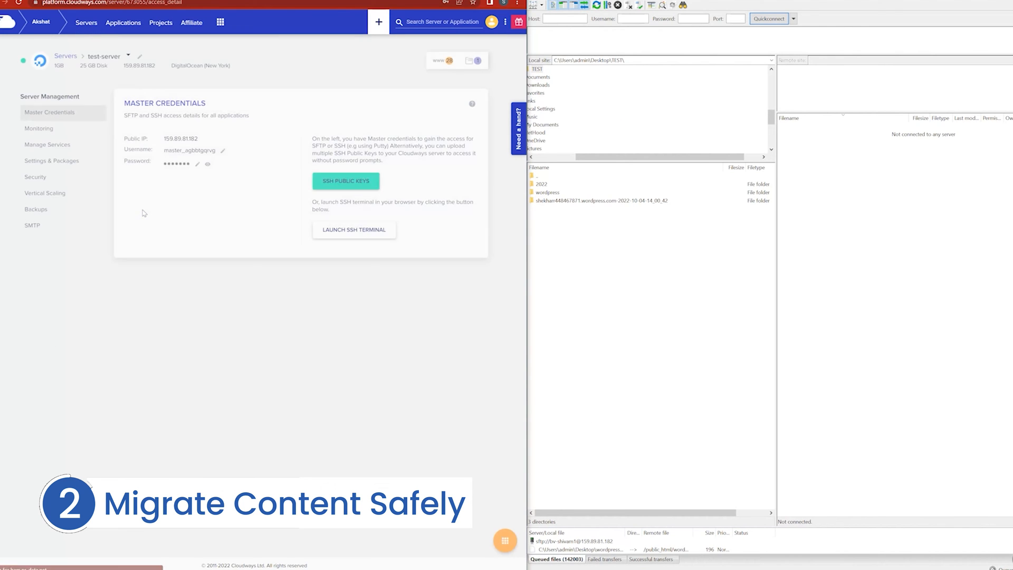
Quickconnect FileZilla to 159.89.81.182 on port 22 with the Cloudways master credentials
right_click(564, 18)
type("22")
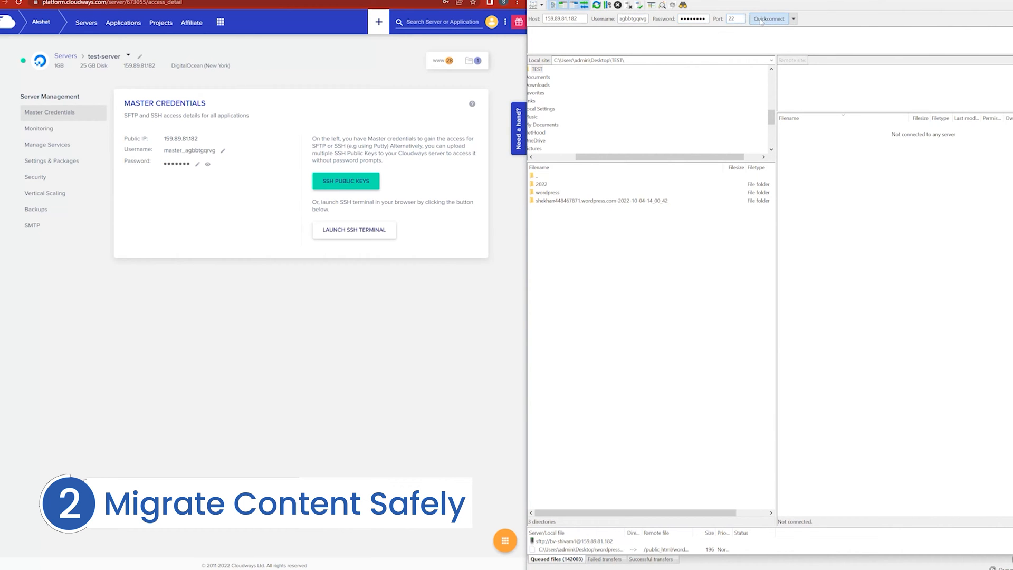
left_click(769, 19)
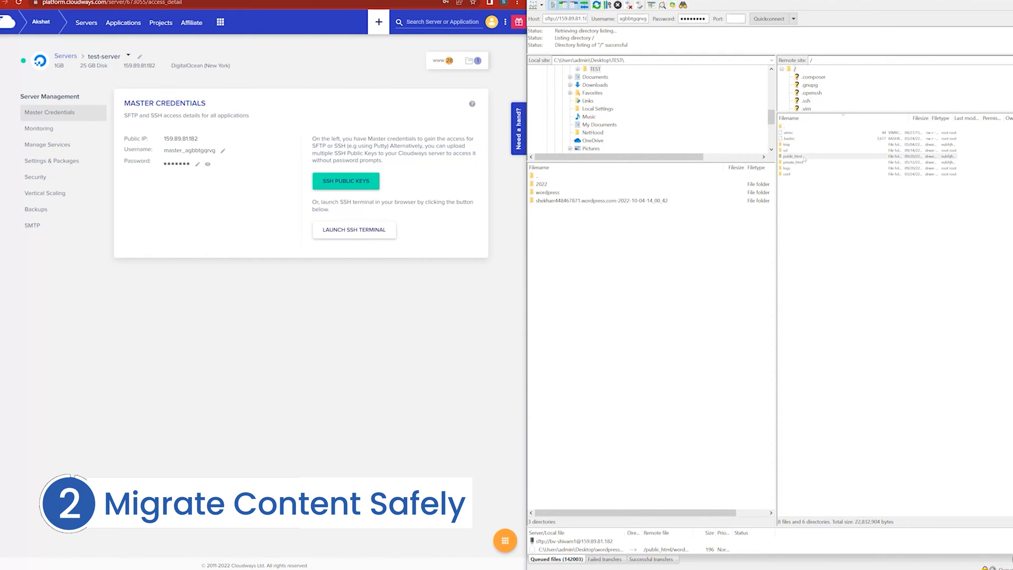
left_click(541, 183)
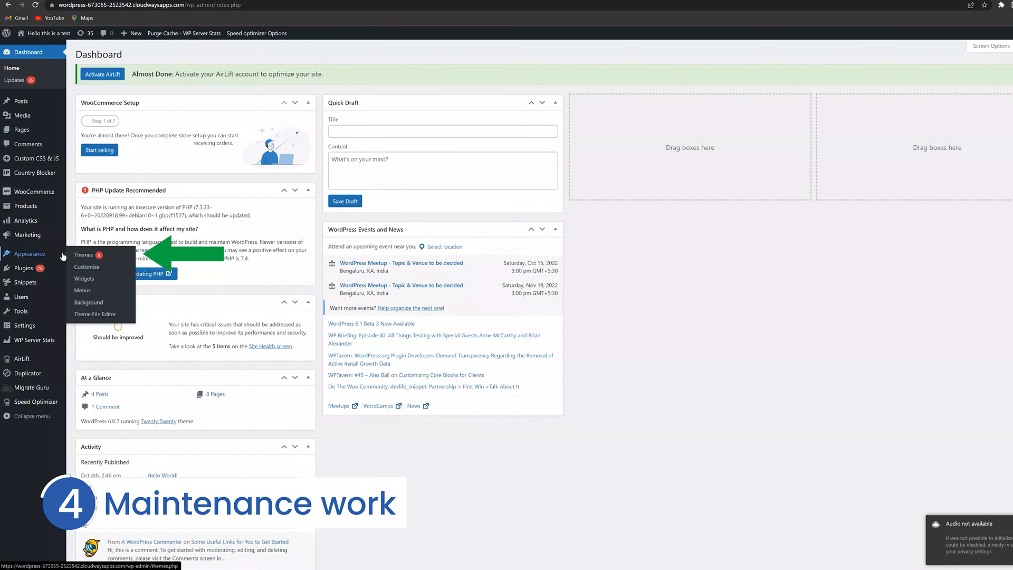
Open Appearance > Themes in the admin sidebar
left_click(83, 255)
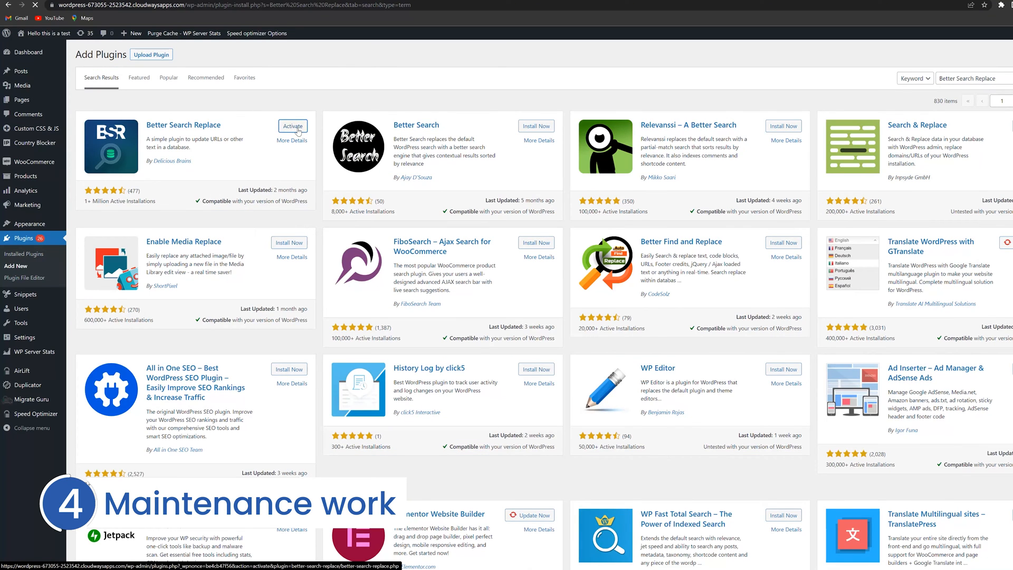
Activate Better Search Replace, select the wp_posts table, and toggle the dry-run option
left_click(292, 126)
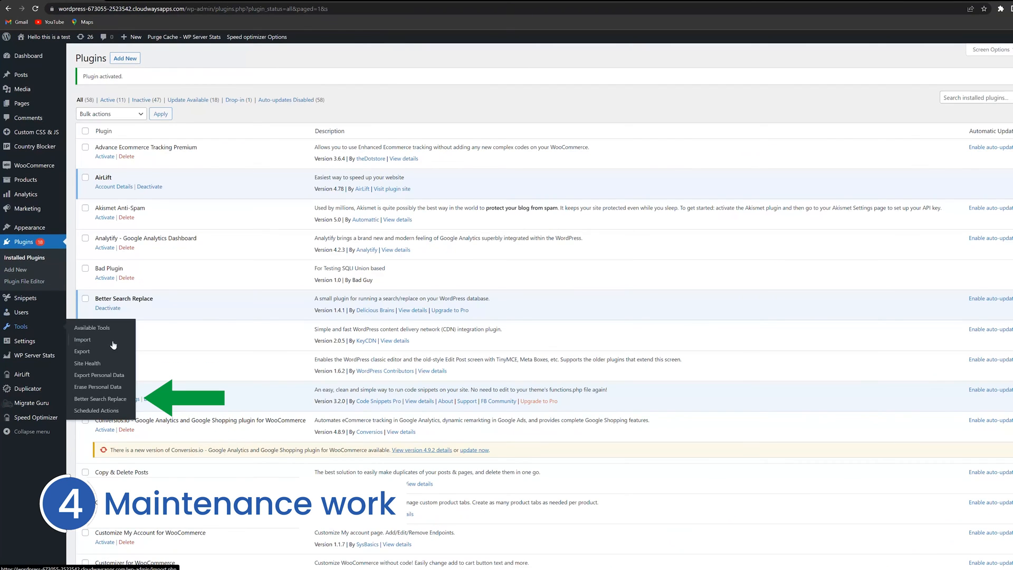
left_click(100, 399)
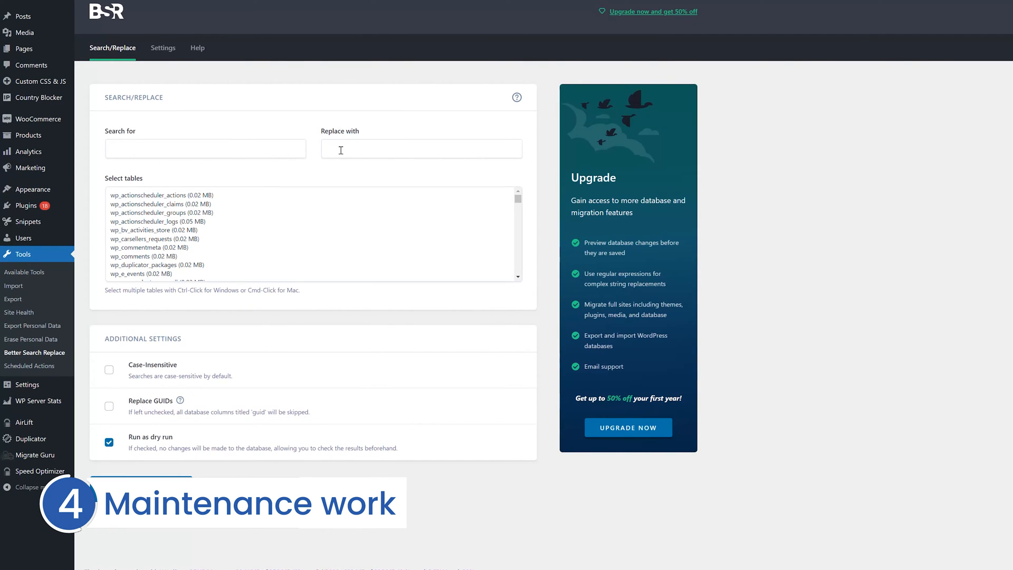
scroll("down", 3)
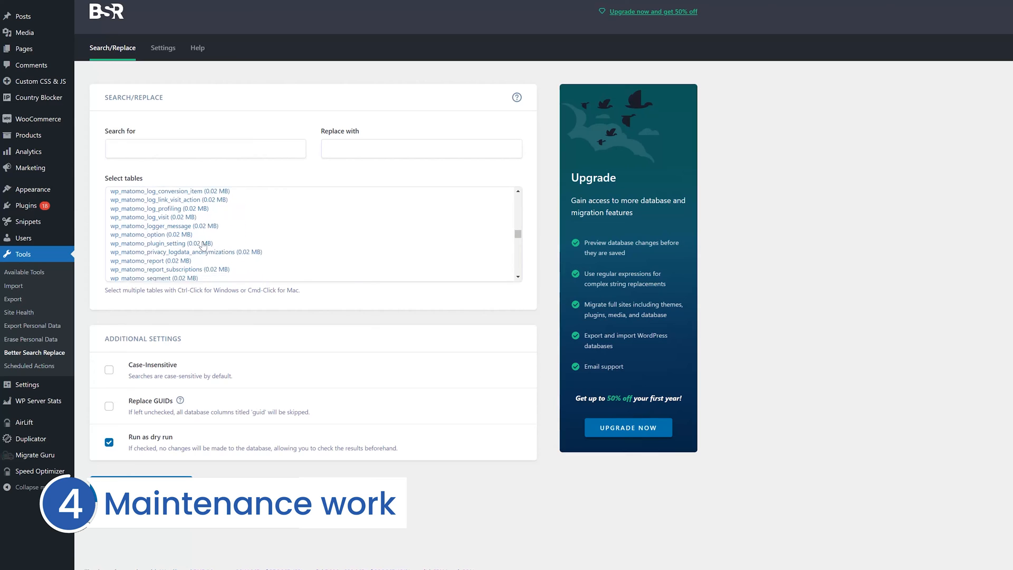
scroll("down", 3)
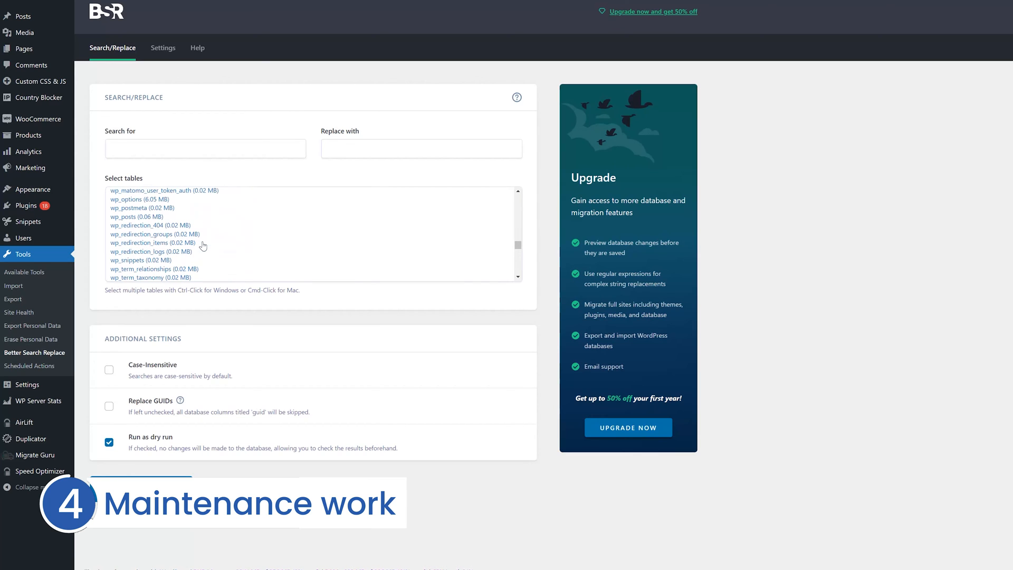
left_click(122, 252)
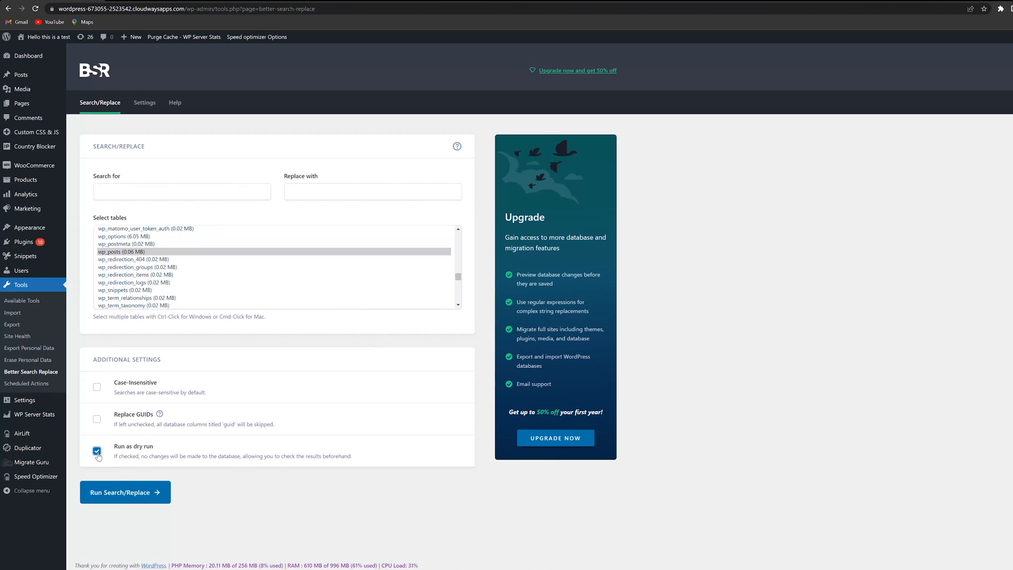
left_click(96, 451)
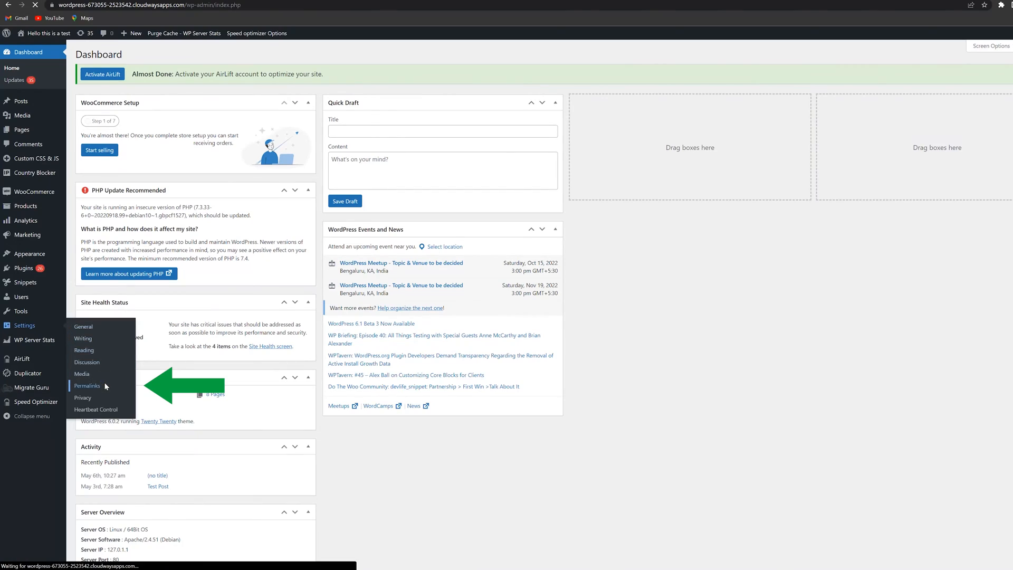
Open Settings > Permalinks to view the year/month/day/postname structure
left_click(86, 385)
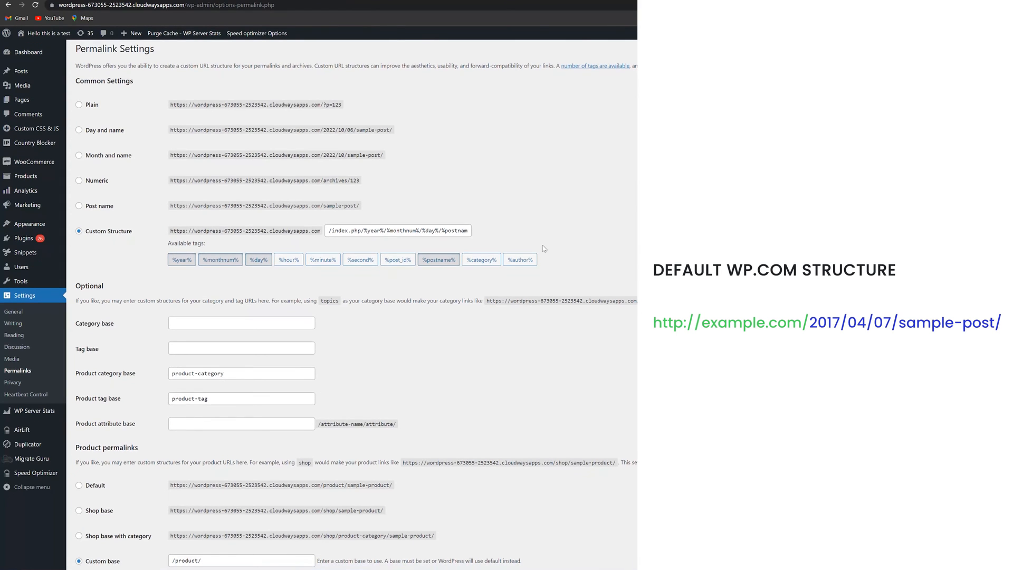
scroll("down", 3)
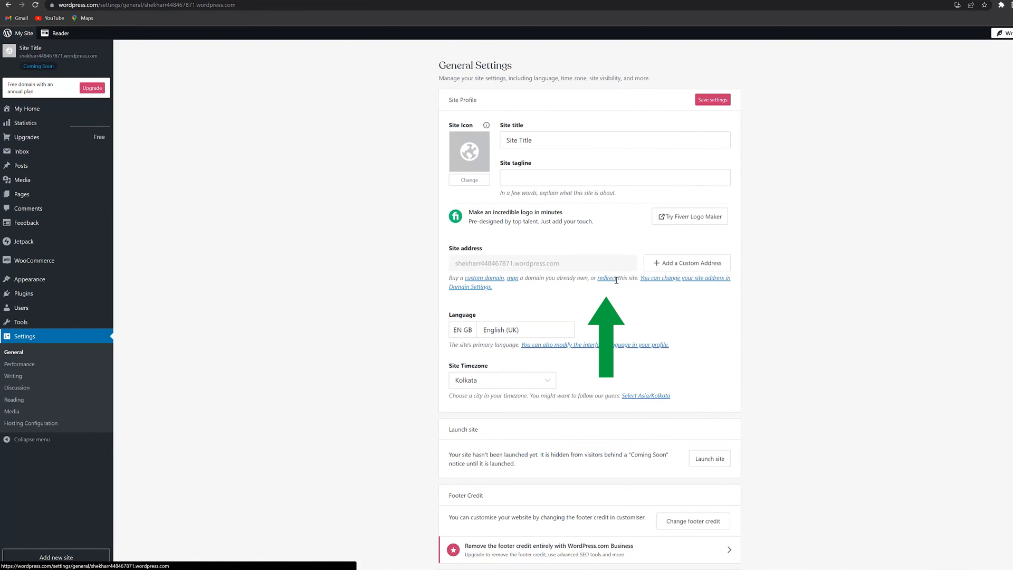
View the homeandgarden.blog domain under Upgrades > Domains, then open the Cloudways Servers list
left_click(606, 278)
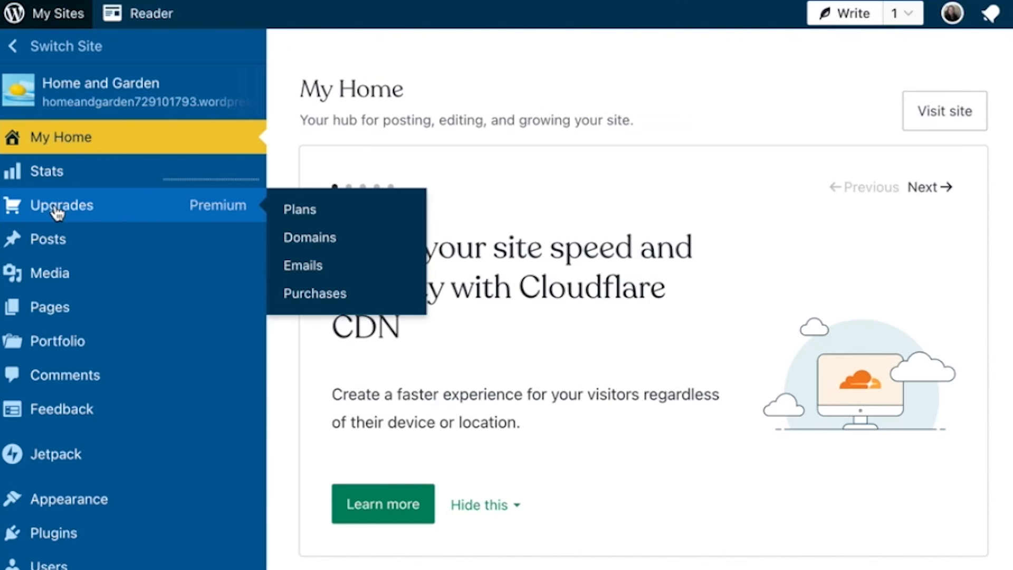
left_click(310, 237)
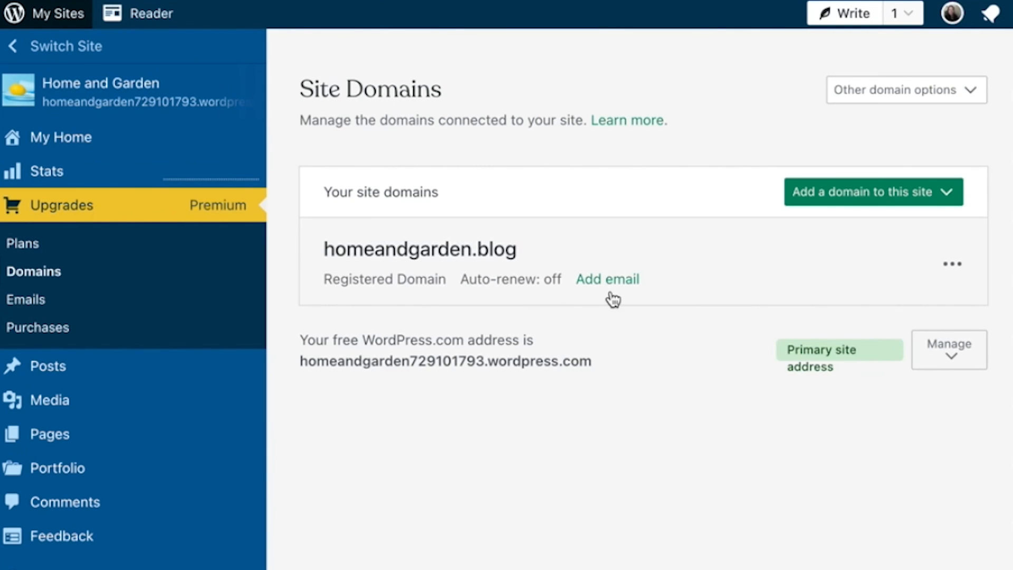
left_click(952, 264)
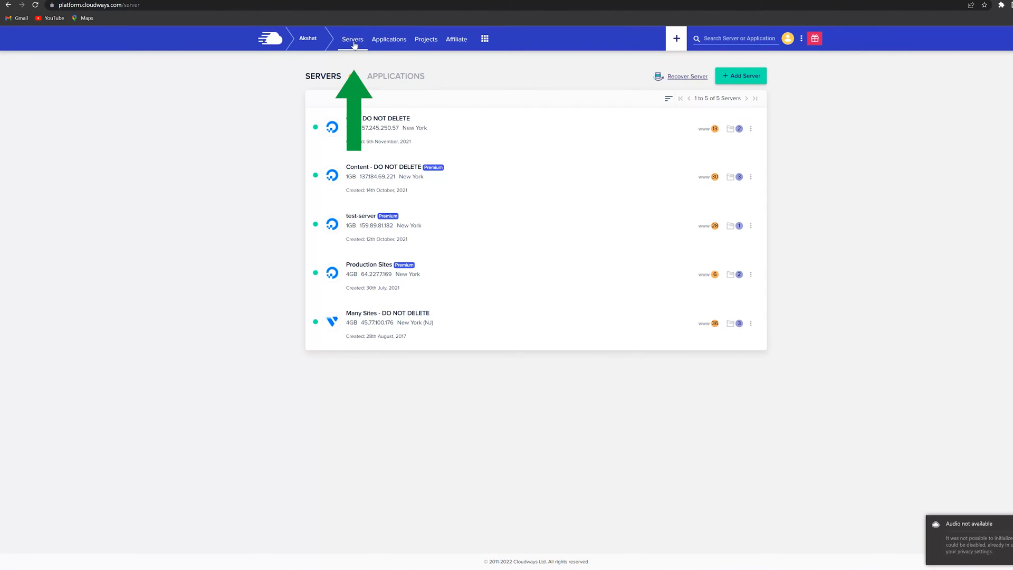
Open the abc-test app on test-server and go to its Domain Management page
left_click(714, 225)
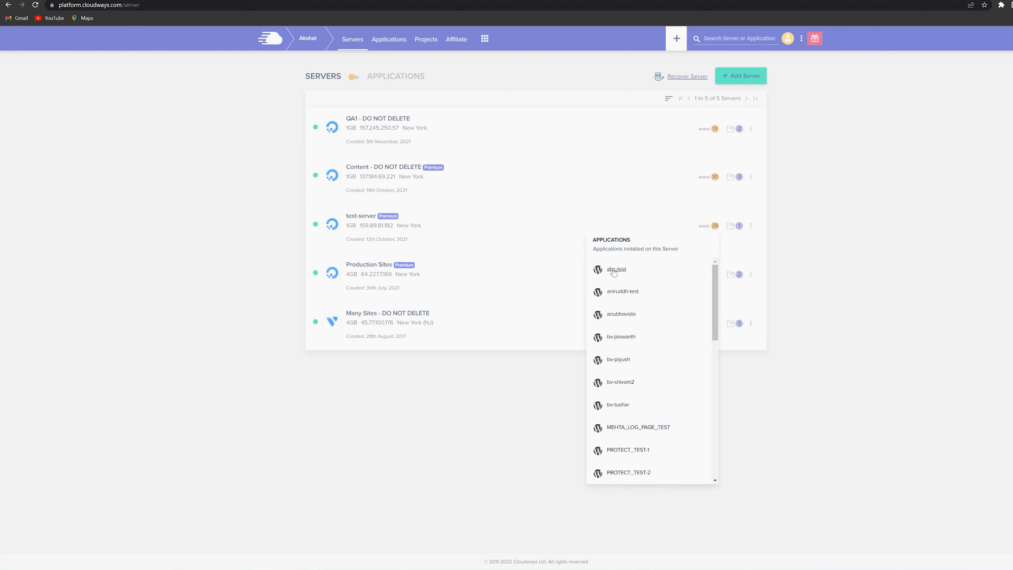
left_click(616, 269)
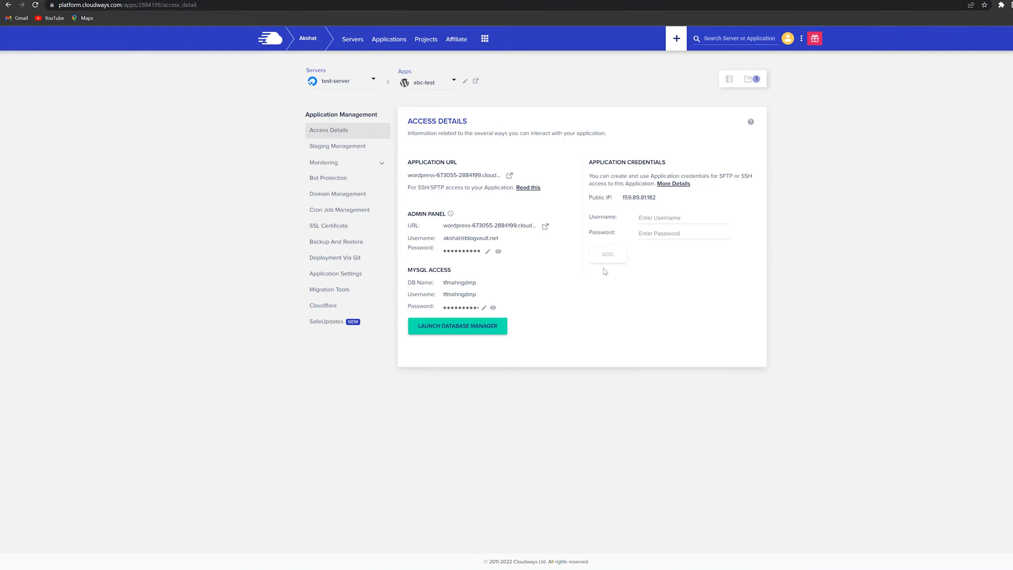
left_click(337, 194)
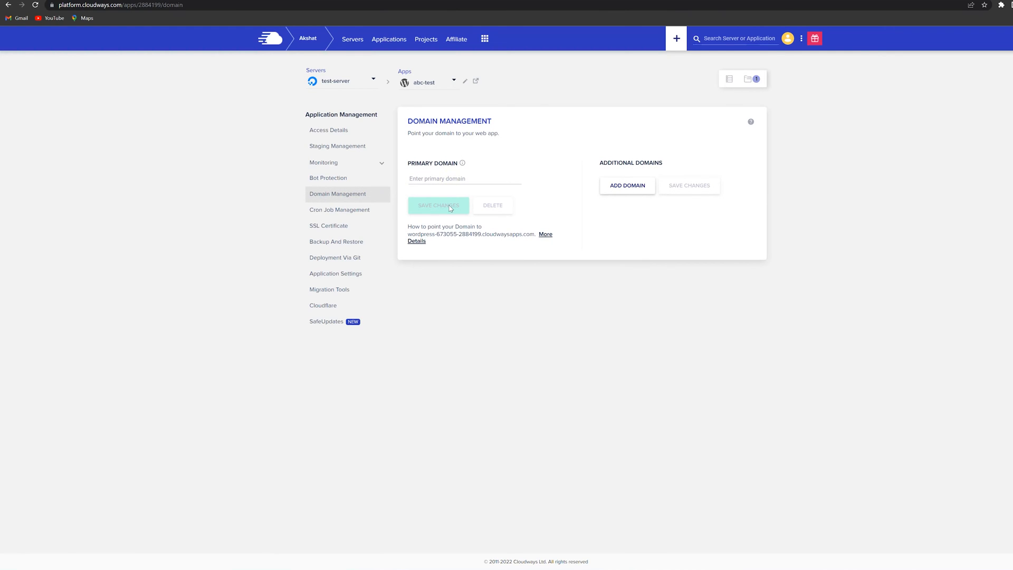
mouse_move(450, 209)
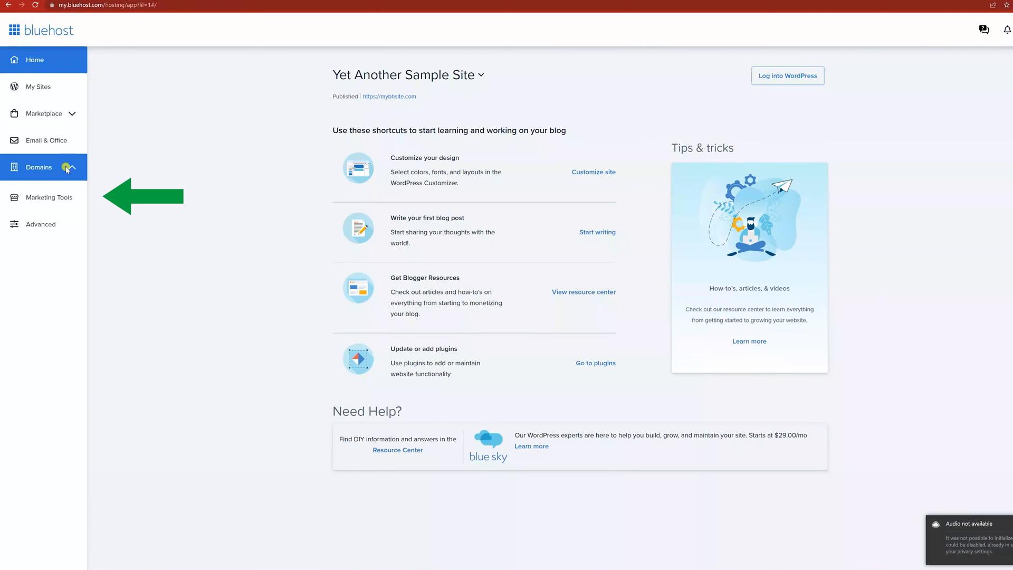
Add an @ A record for mybhsite.com pointing to 159.89.81.182, rejected as duplicate
left_click(38, 167)
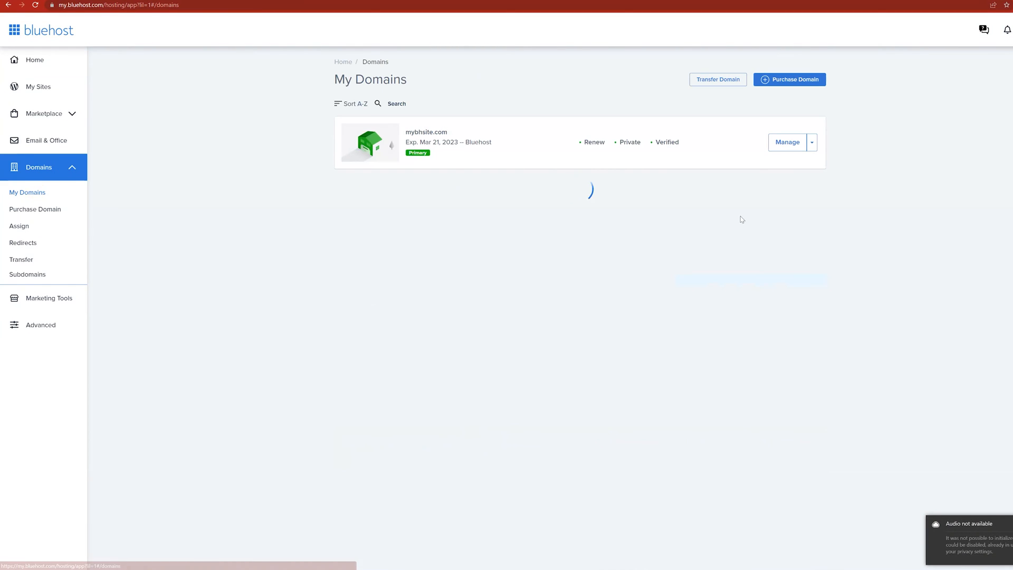
left_click(787, 142)
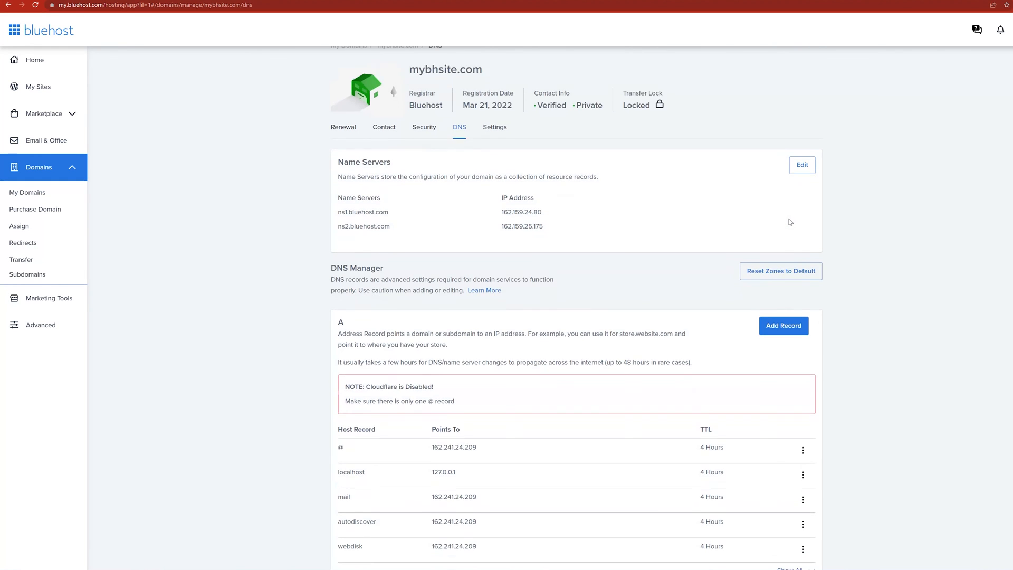
left_click(784, 325)
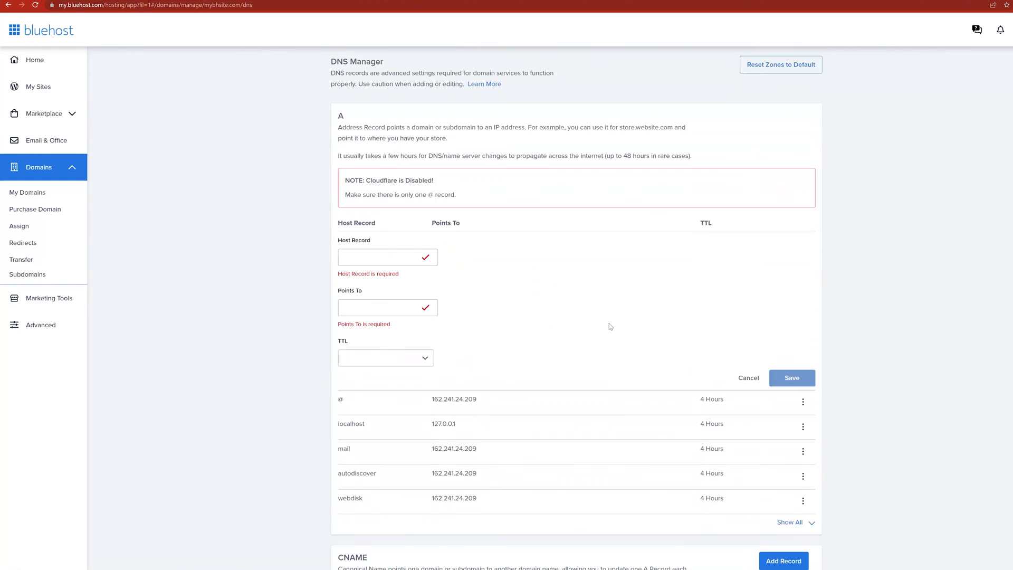
scroll("down", 3)
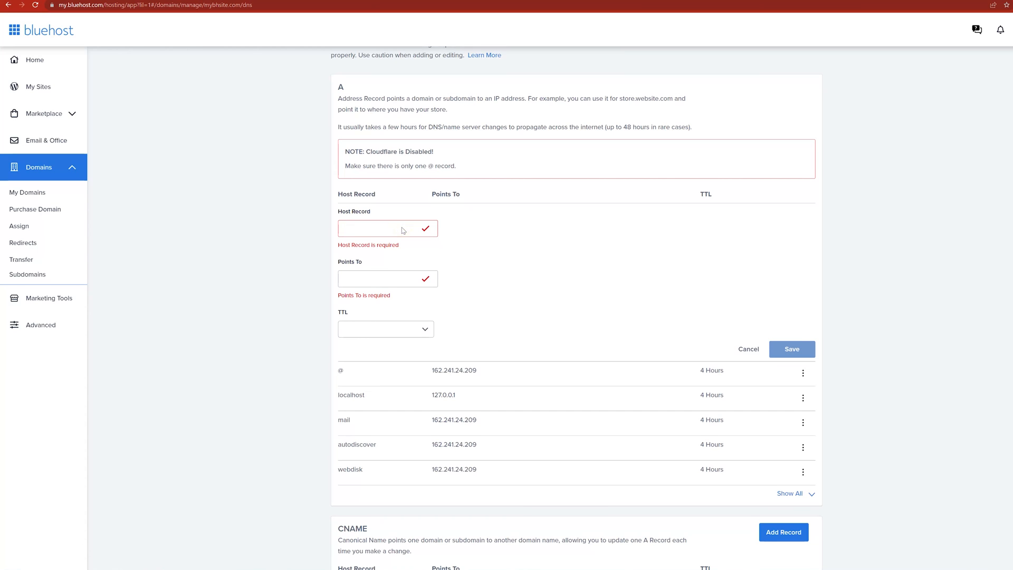
type("@")
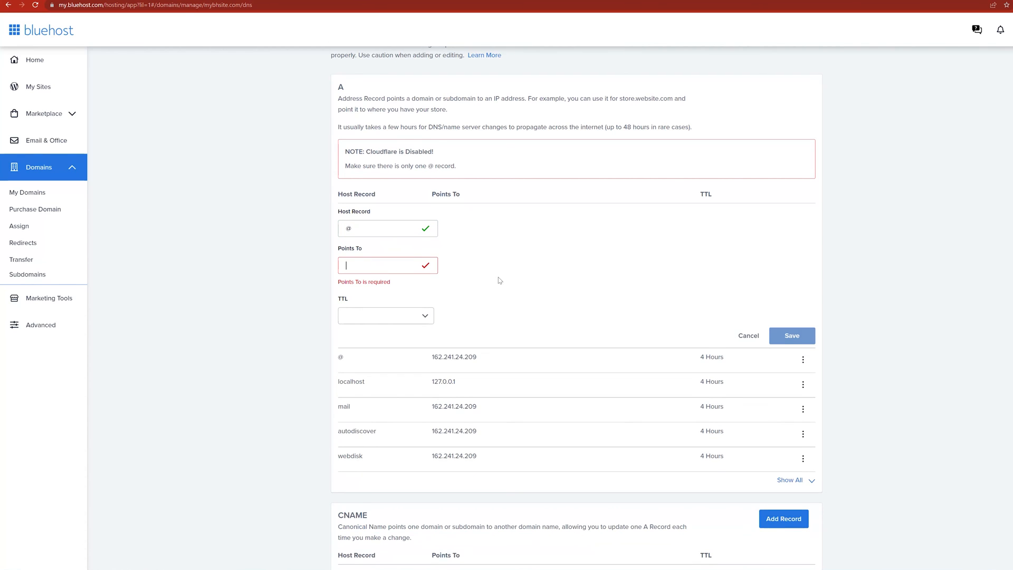
type("159.89.81.182")
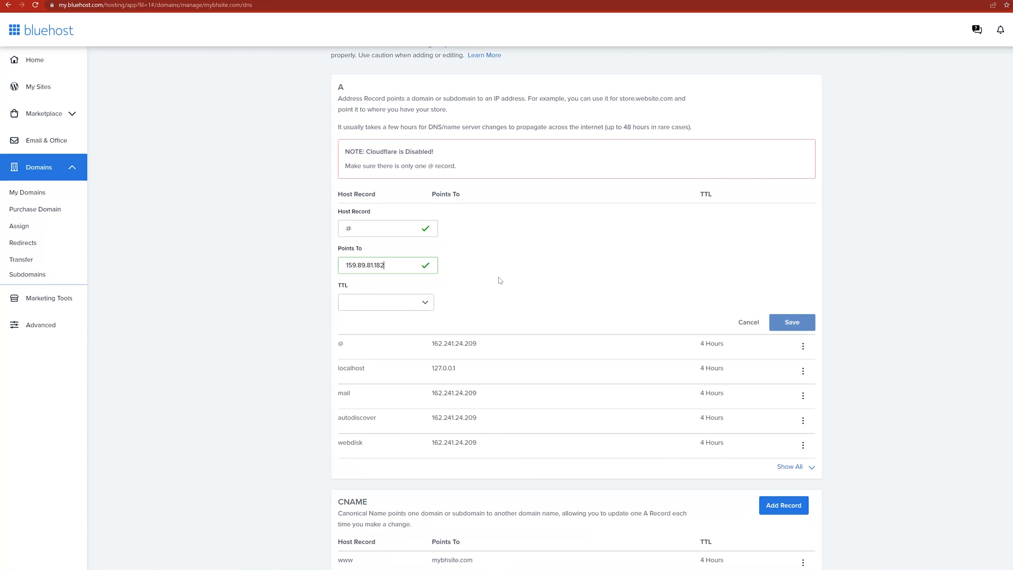
left_click(792, 322)
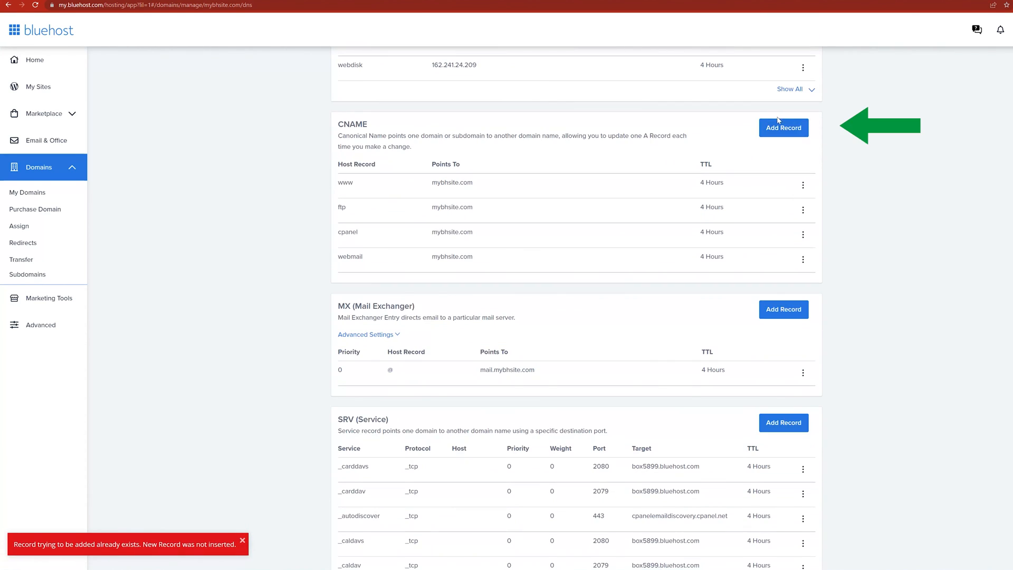
Save a www CNAME record for mybhsite.com pointing to example.com
left_click(784, 128)
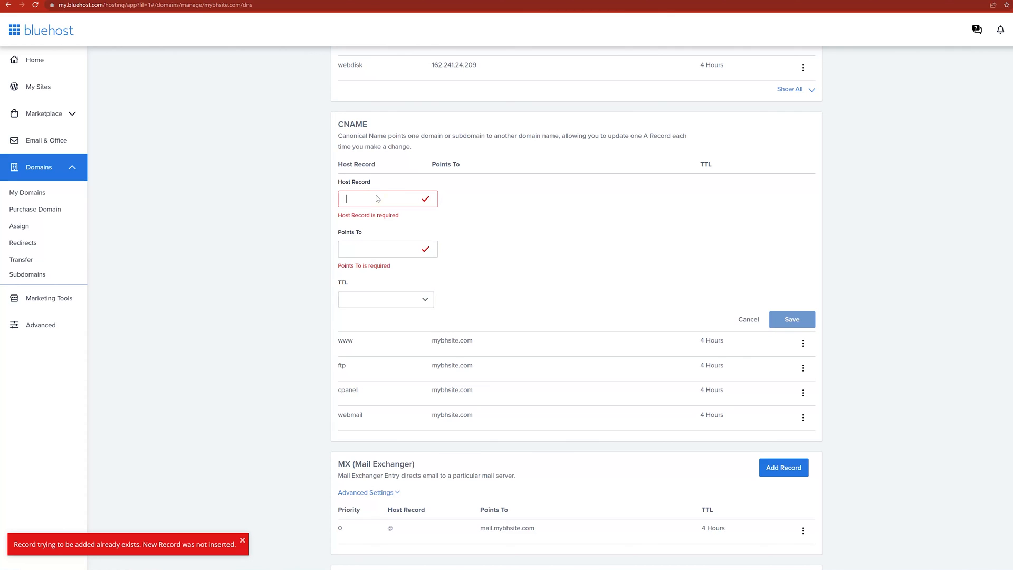
type("www")
left_click(388, 250)
type("example.com")
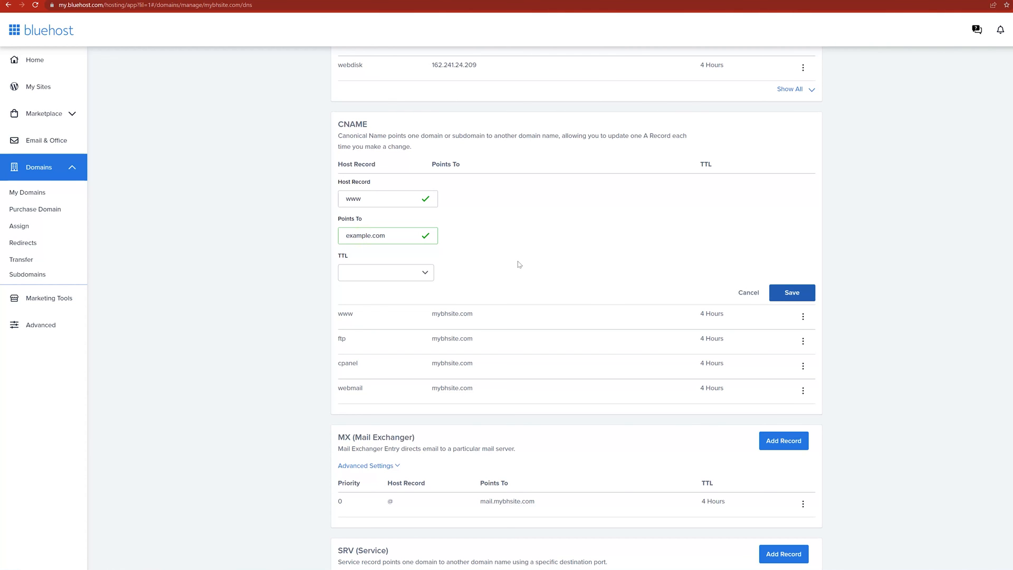
left_click(792, 293)
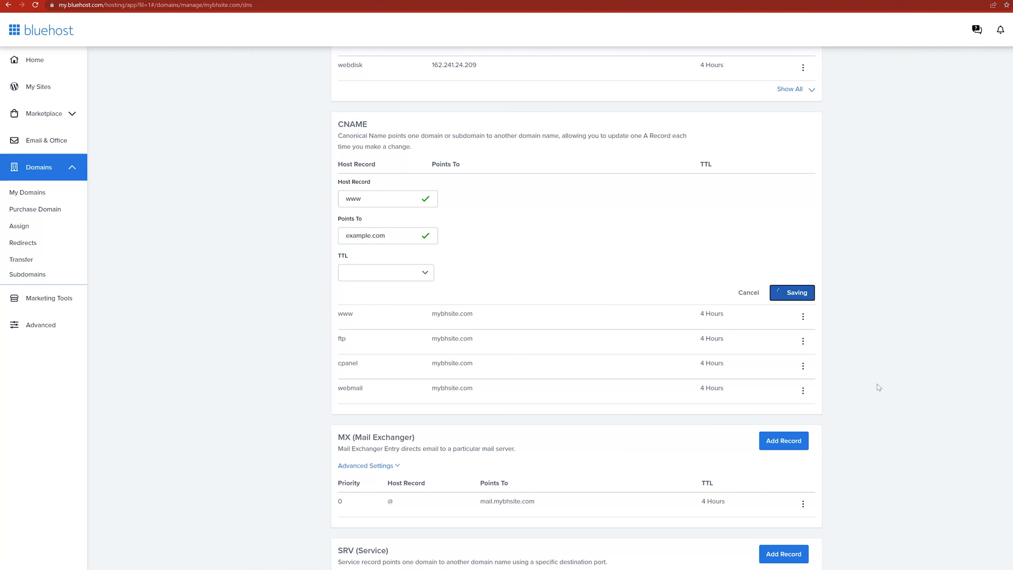